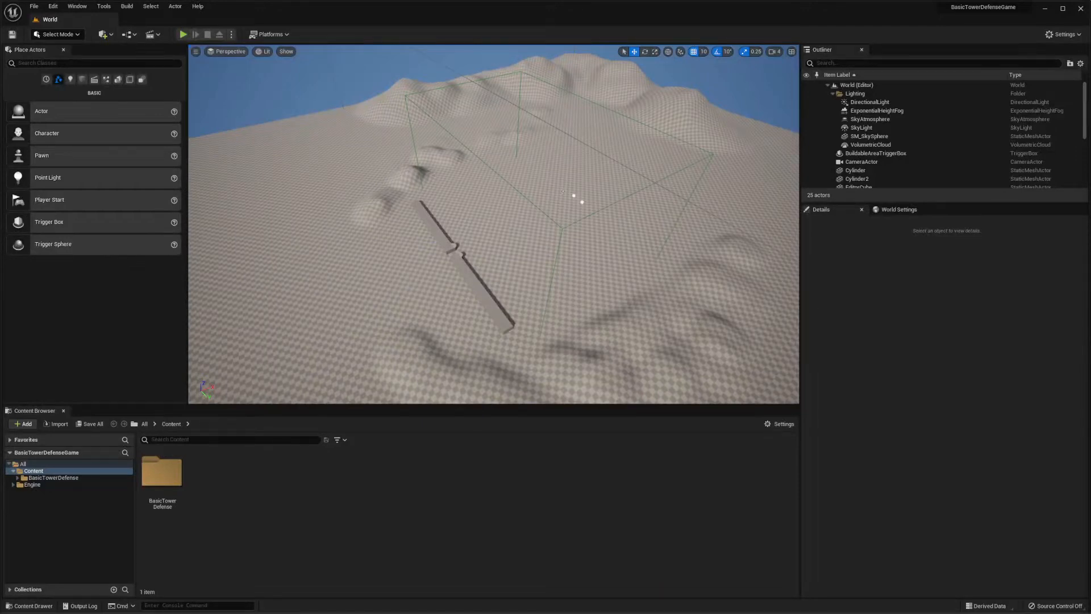
{"action": "mouse_move", "coordinate": [912, 340]}
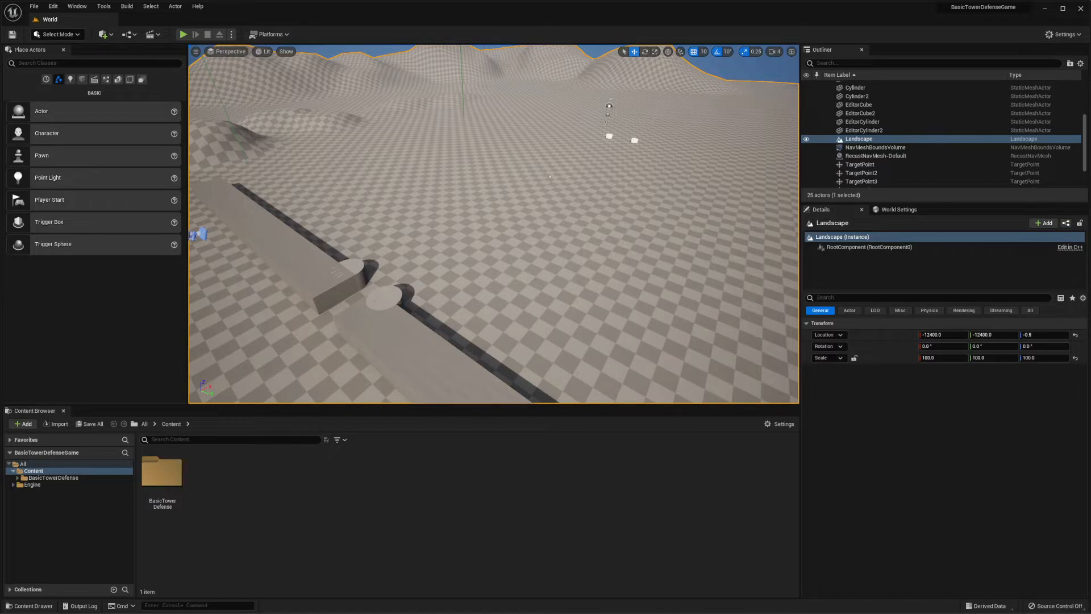
{"action": "mouse_move", "coordinate": [323, 495]}
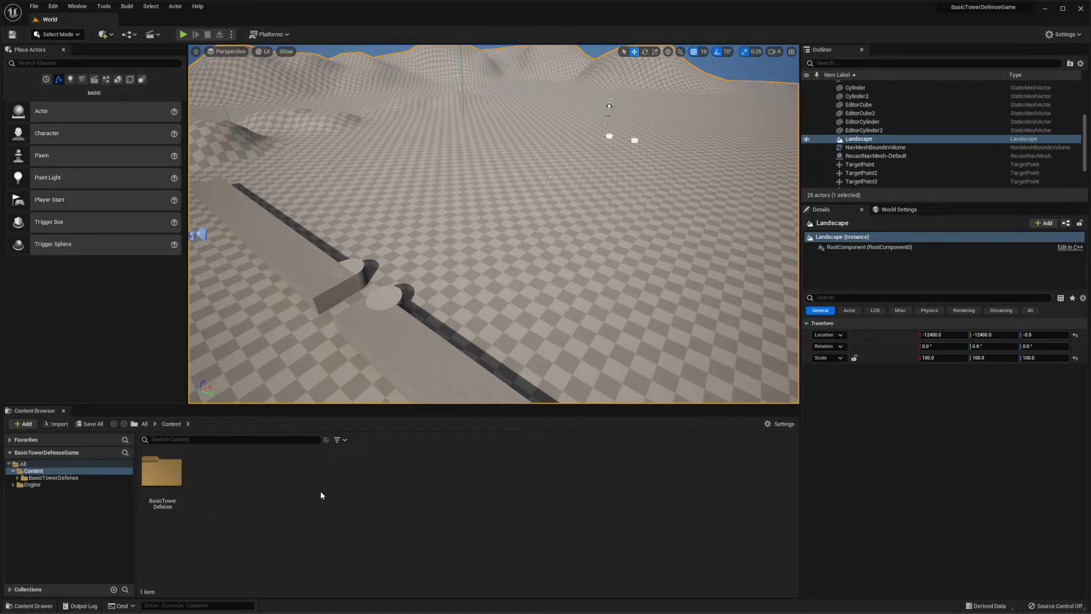
Step: Browse into BasicTowerDefense and its Turrets folder with gun subfolders and master blueprints
{"action": "double_click", "coordinate": [162, 472]}
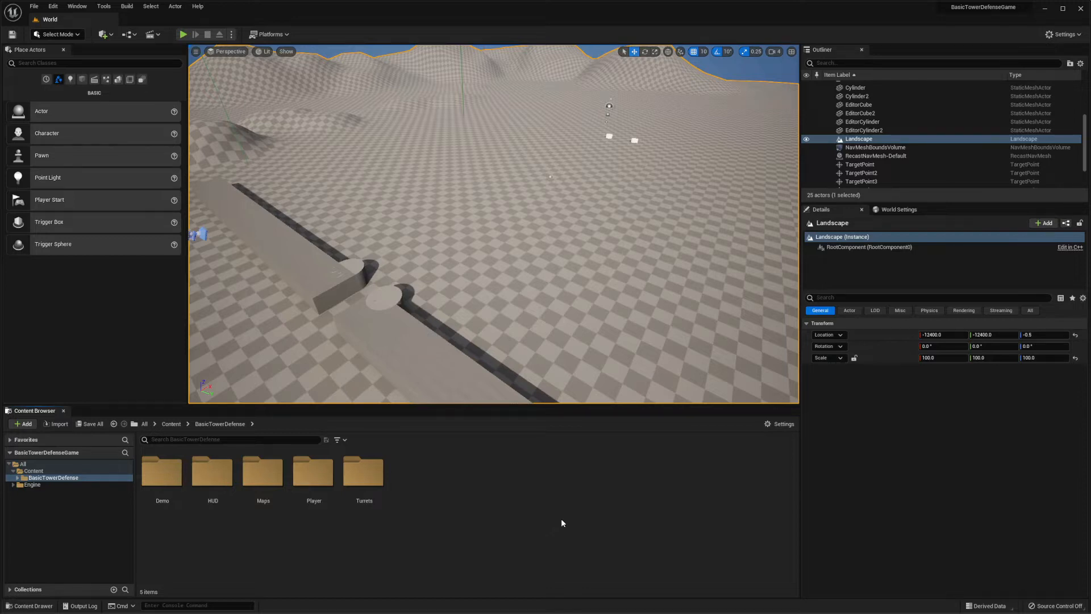
{"action": "left_click", "coordinate": [364, 472]}
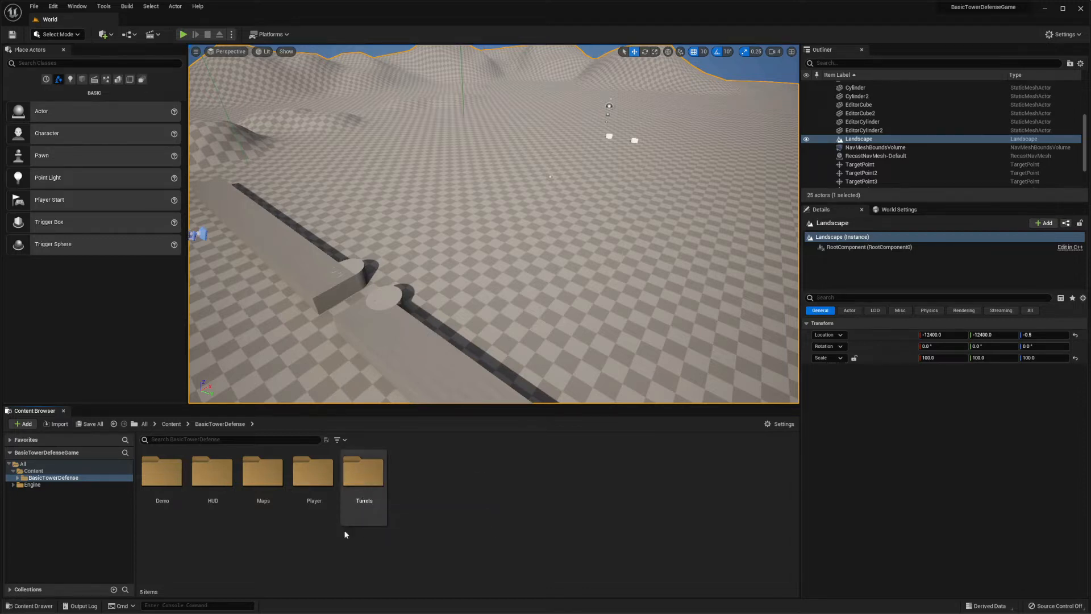
{"action": "mouse_move", "coordinate": [313, 472]}
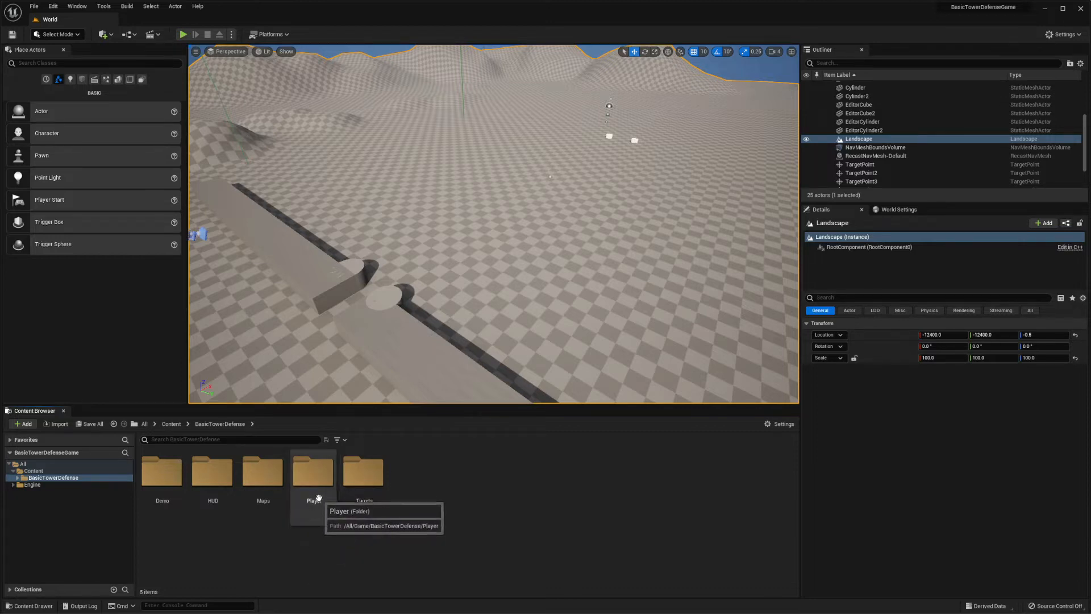
{"action": "mouse_move", "coordinate": [293, 516]}
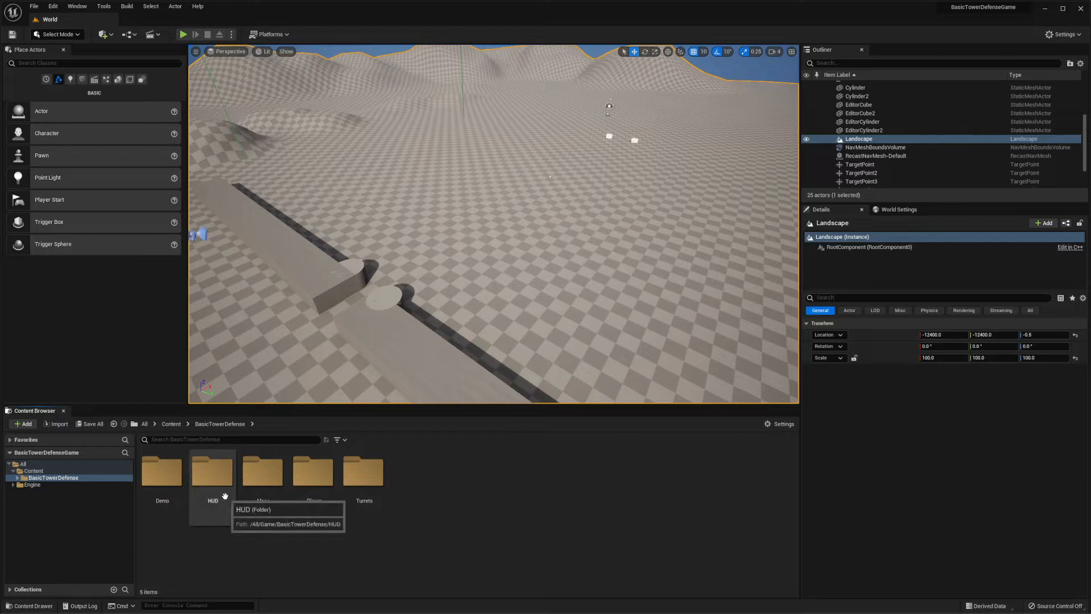
{"action": "mouse_move", "coordinate": [100, 517]}
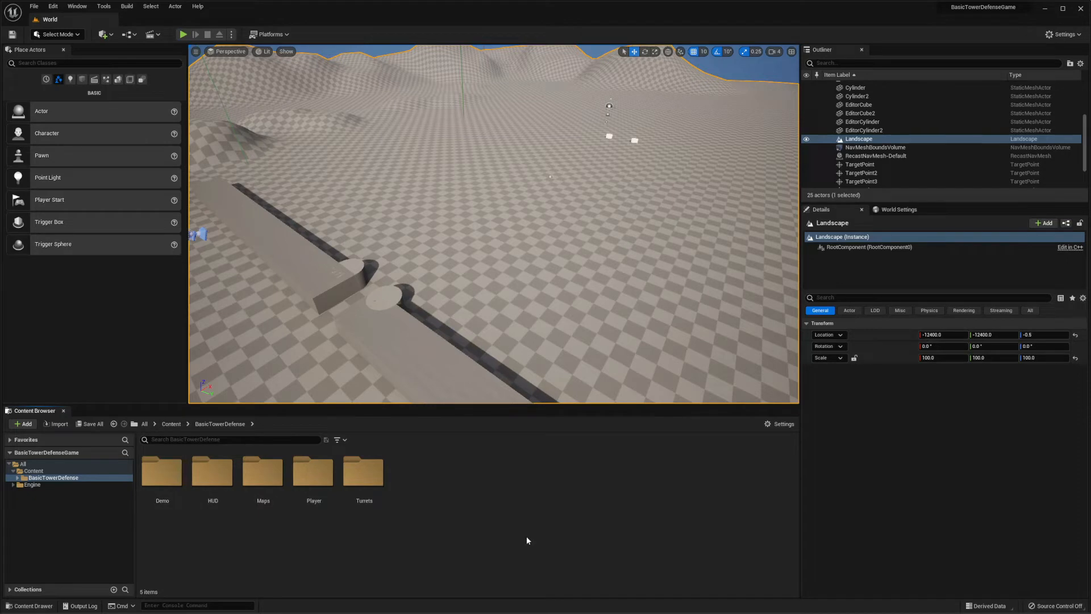
{"action": "left_click", "coordinate": [364, 475]}
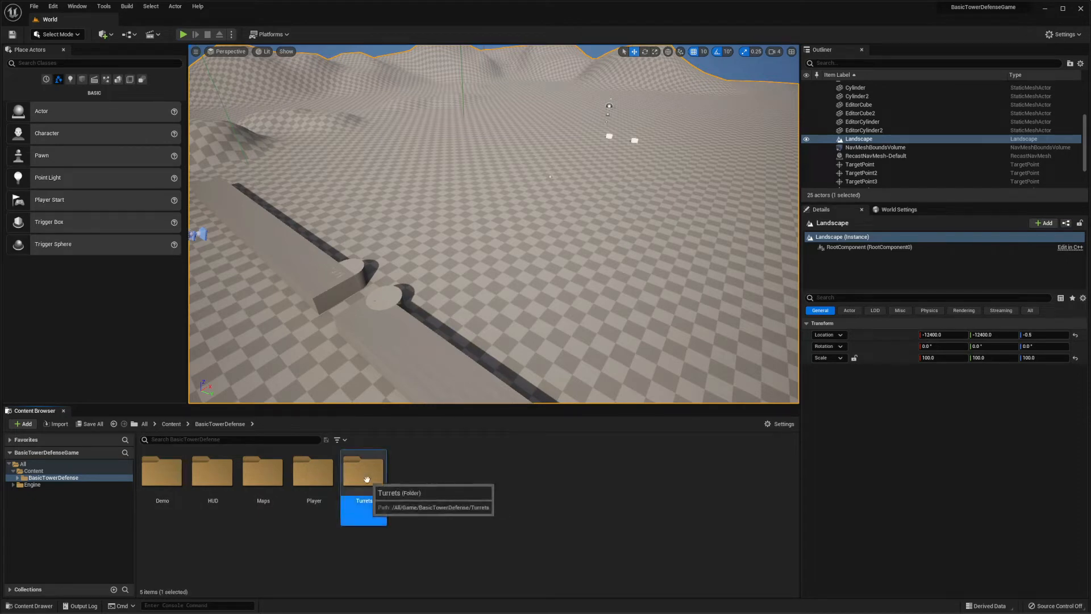
{"action": "double_click", "coordinate": [364, 475]}
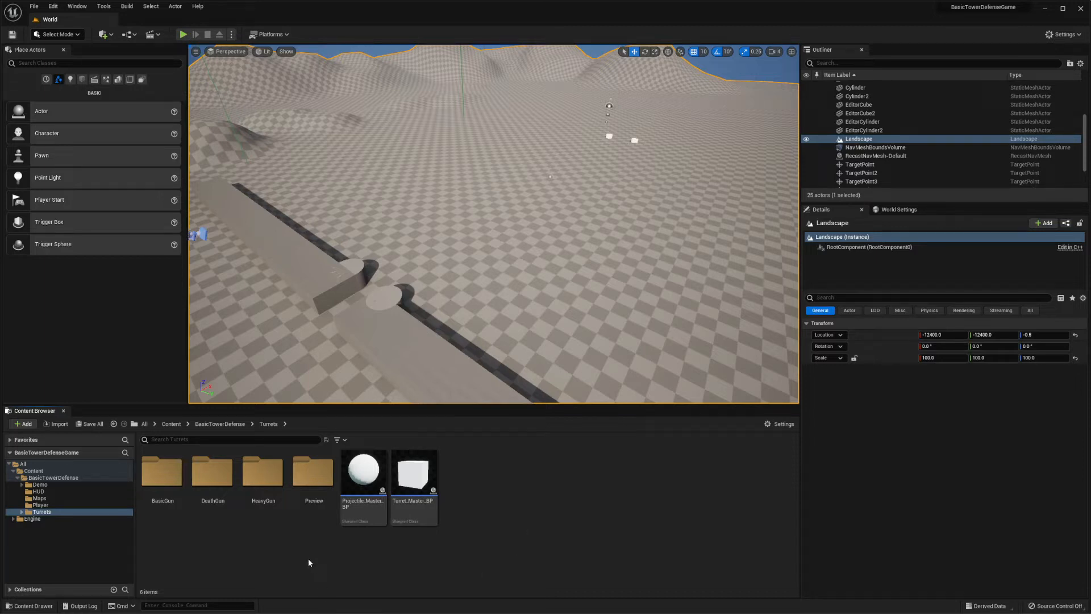
Step: Browse the BasicGun, DeathGun and HeavyGun folders, then back up to Turrets
{"action": "double_click", "coordinate": [162, 471]}
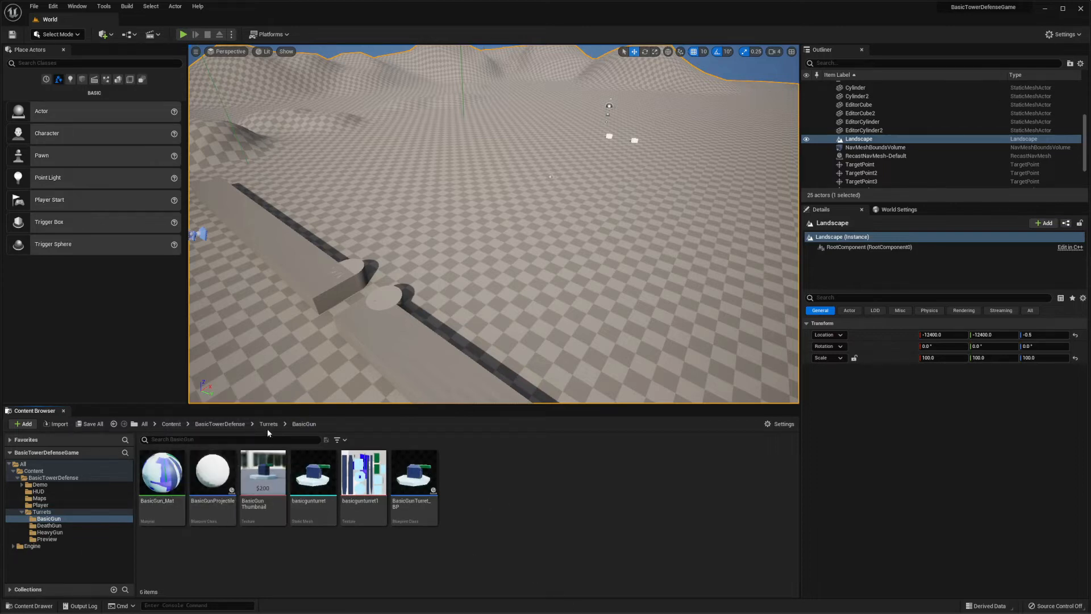
{"action": "left_click", "coordinate": [47, 525]}
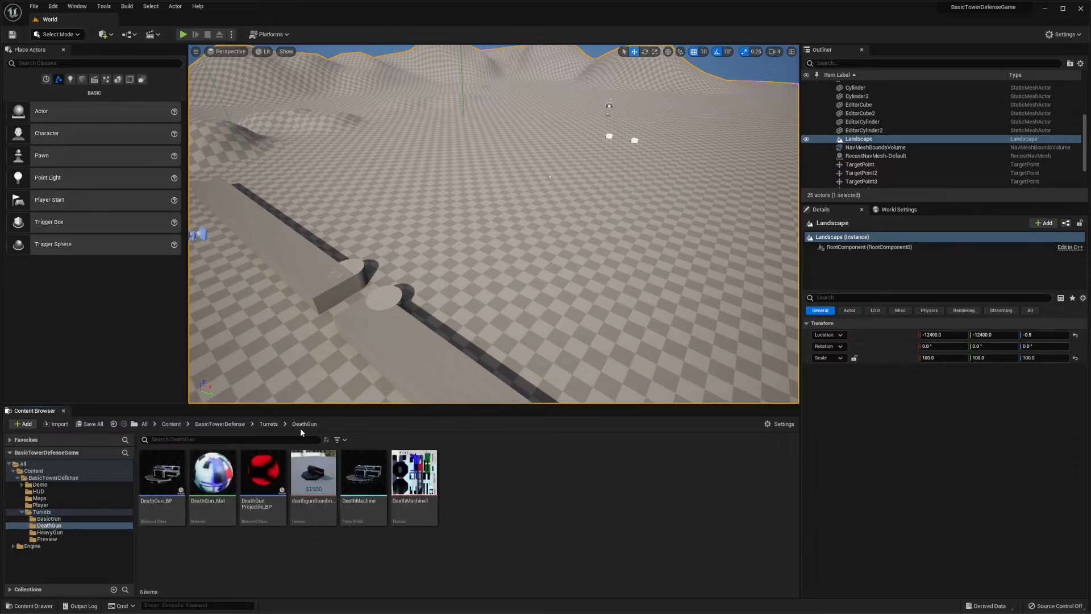
{"action": "left_click", "coordinate": [50, 532]}
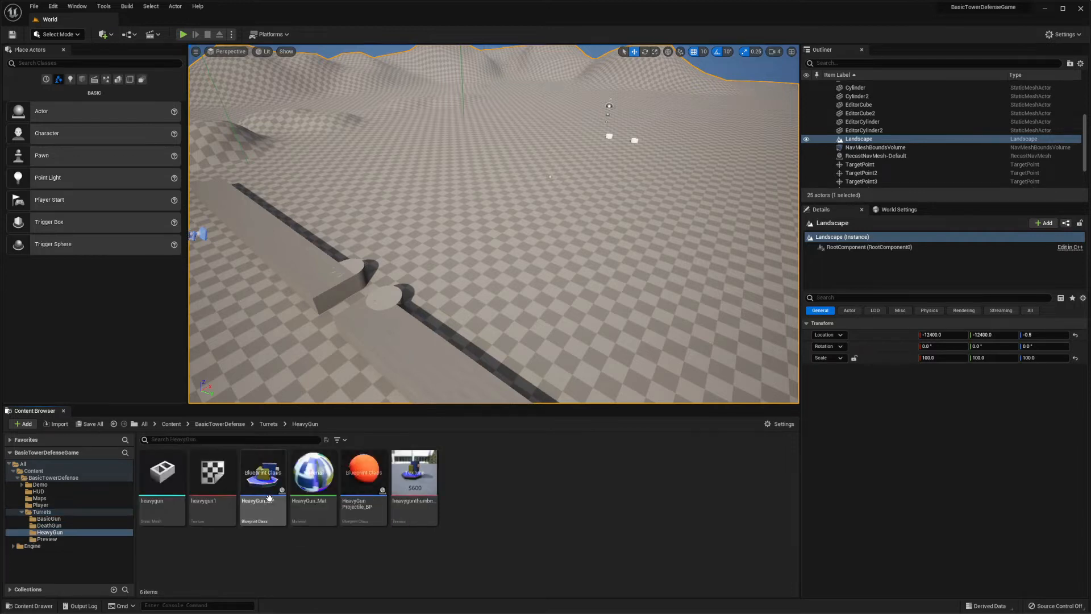
{"action": "left_click", "coordinate": [268, 423]}
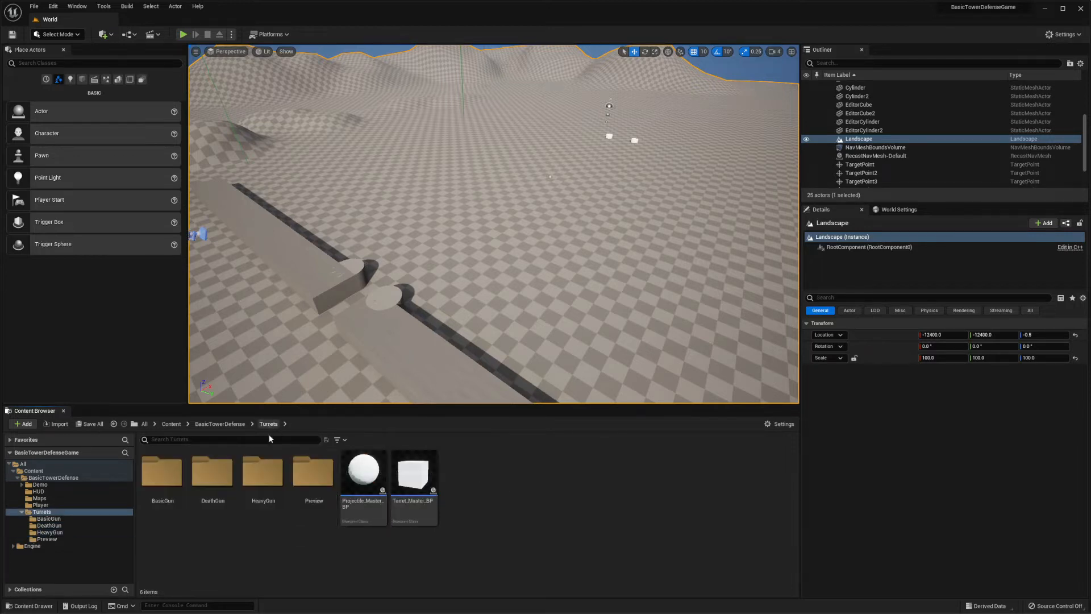
{"action": "mouse_move", "coordinate": [318, 493]}
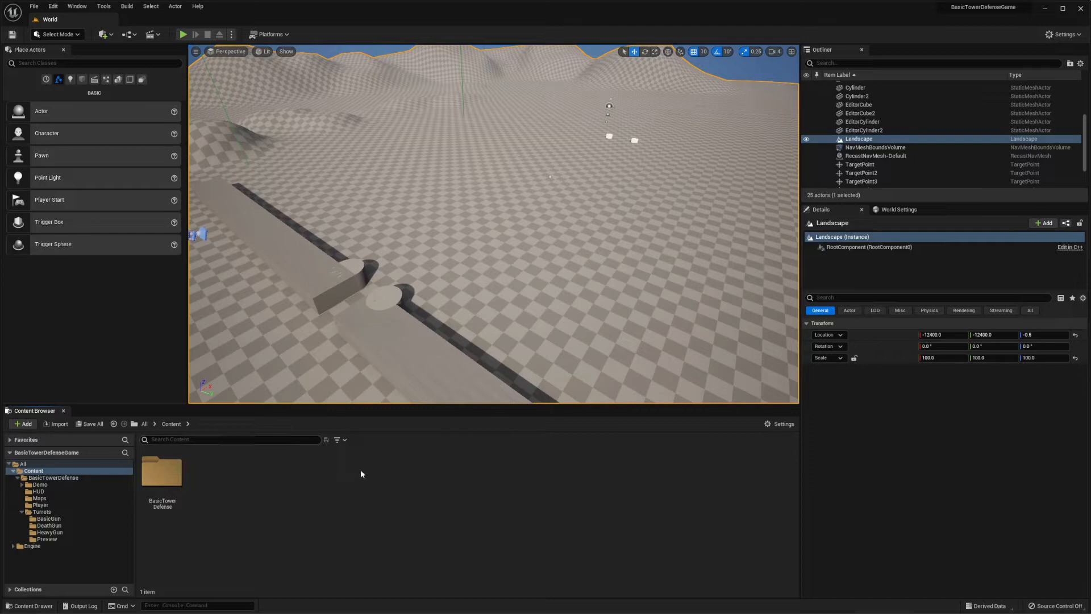
{"action": "mouse_move", "coordinate": [184, 34]}
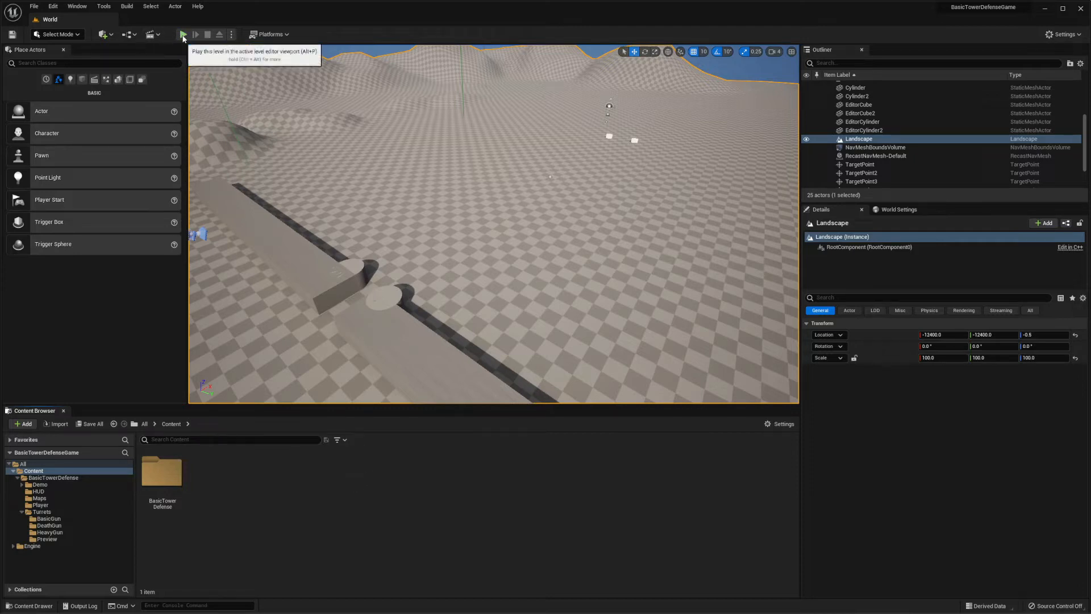
Step: Start a play session of the tower defense level from the toolbar
{"action": "left_click", "coordinate": [183, 34]}
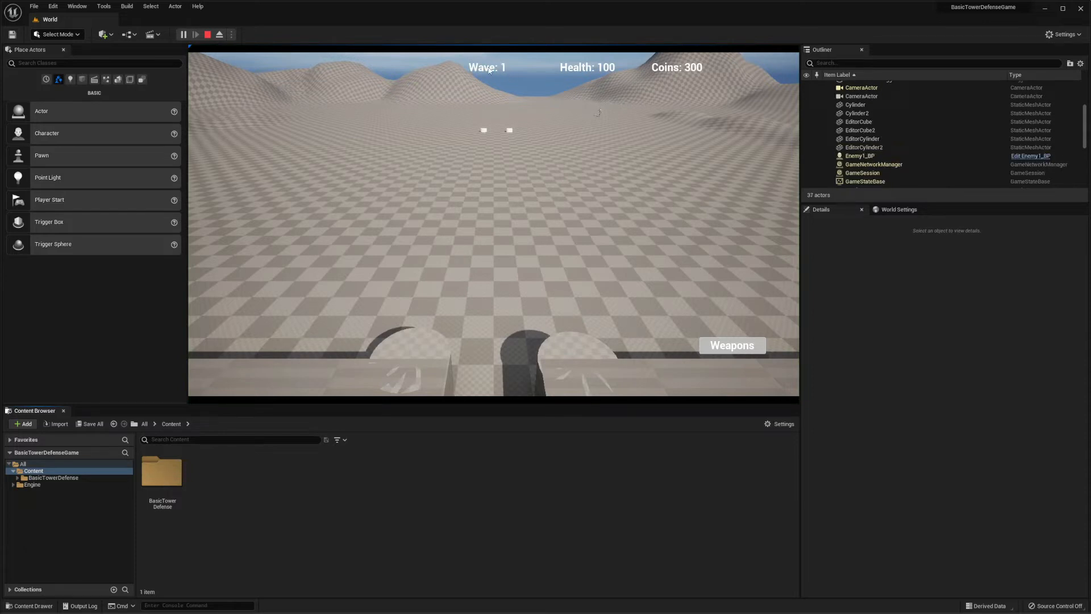
{"action": "mouse_move", "coordinate": [691, 75]}
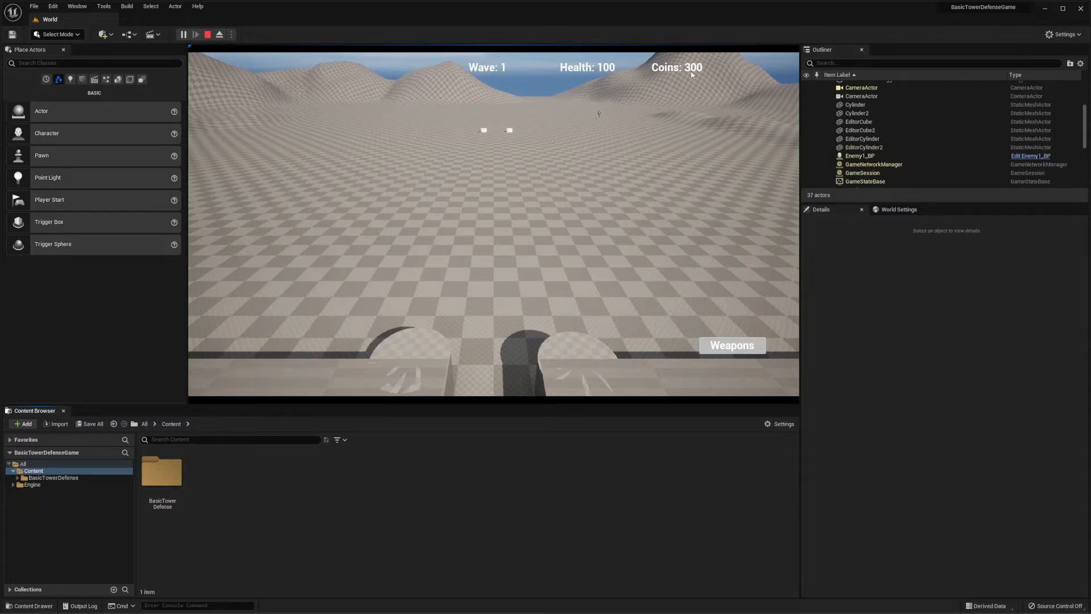
{"action": "mouse_move", "coordinate": [743, 359]}
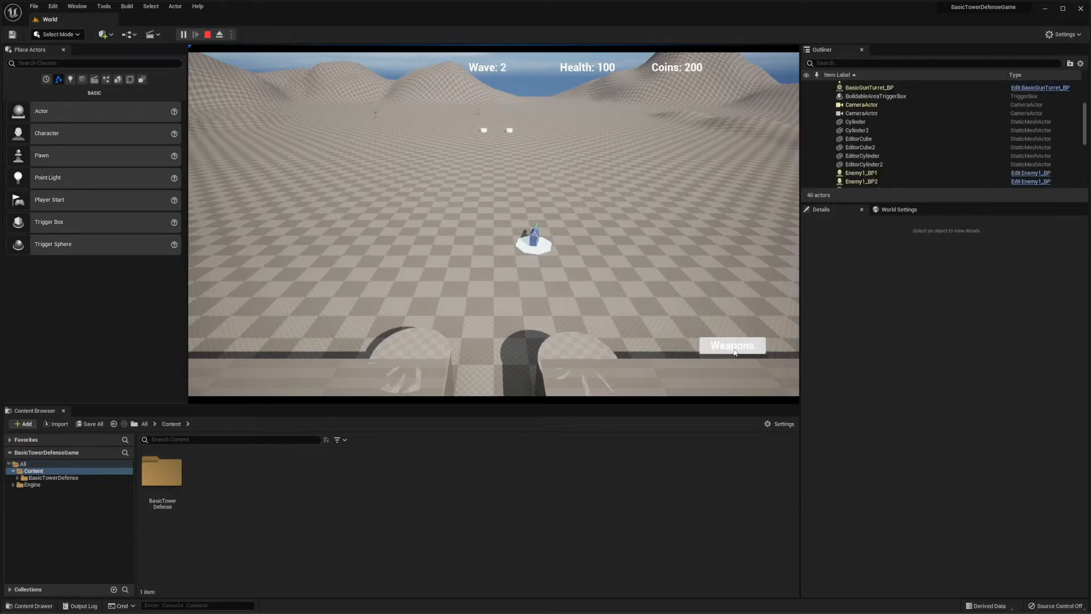
Step: Buy a $200 basic turret from the Weapons shop and place it
{"action": "left_click", "coordinate": [732, 345]}
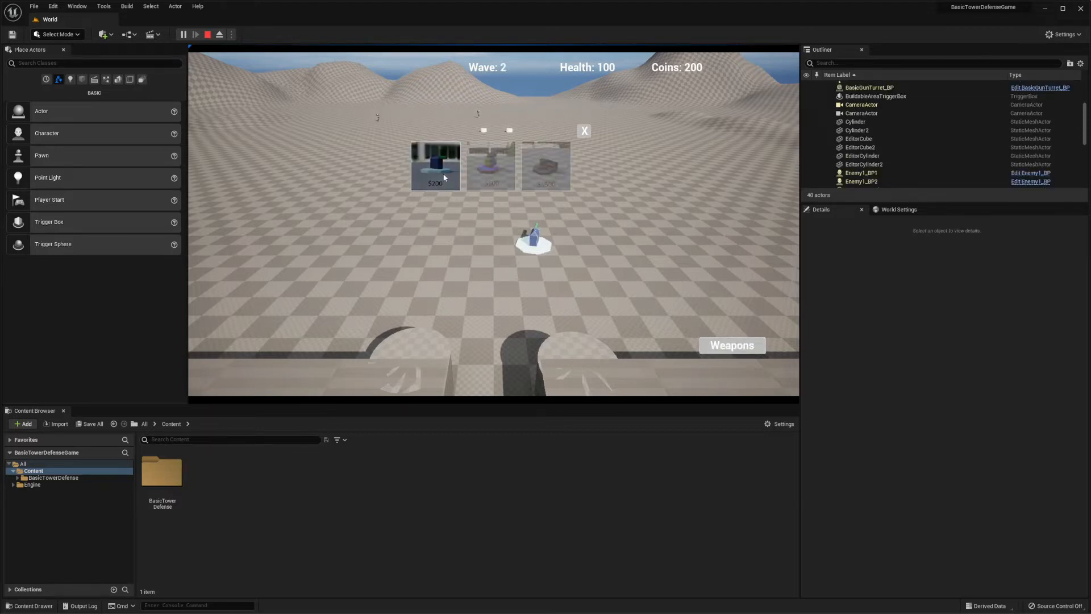
{"action": "left_click", "coordinate": [436, 163]}
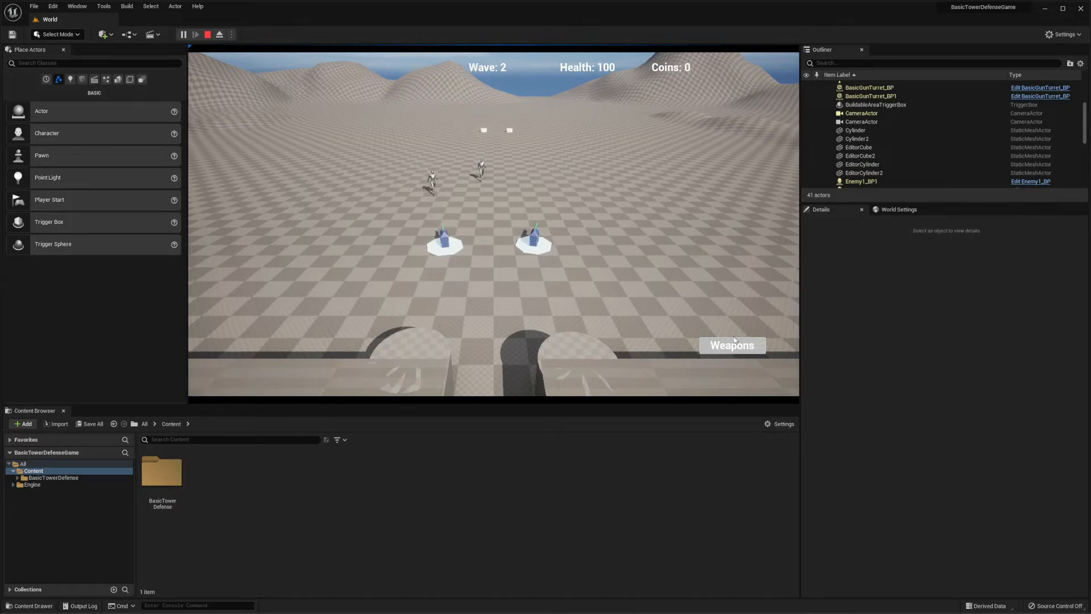
{"action": "left_click", "coordinate": [731, 346]}
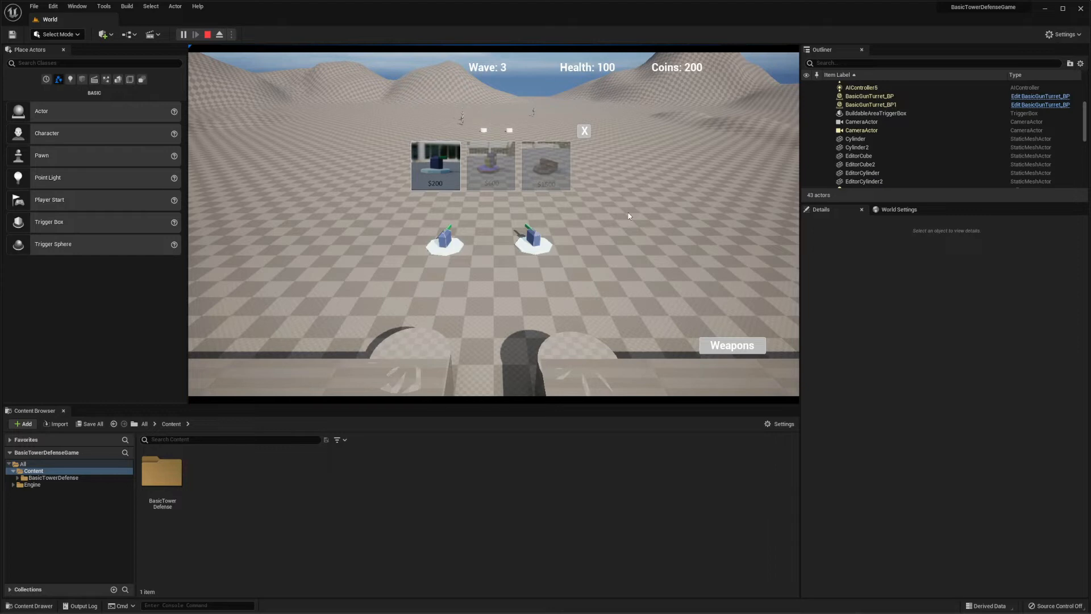
{"action": "mouse_move", "coordinate": [579, 276]}
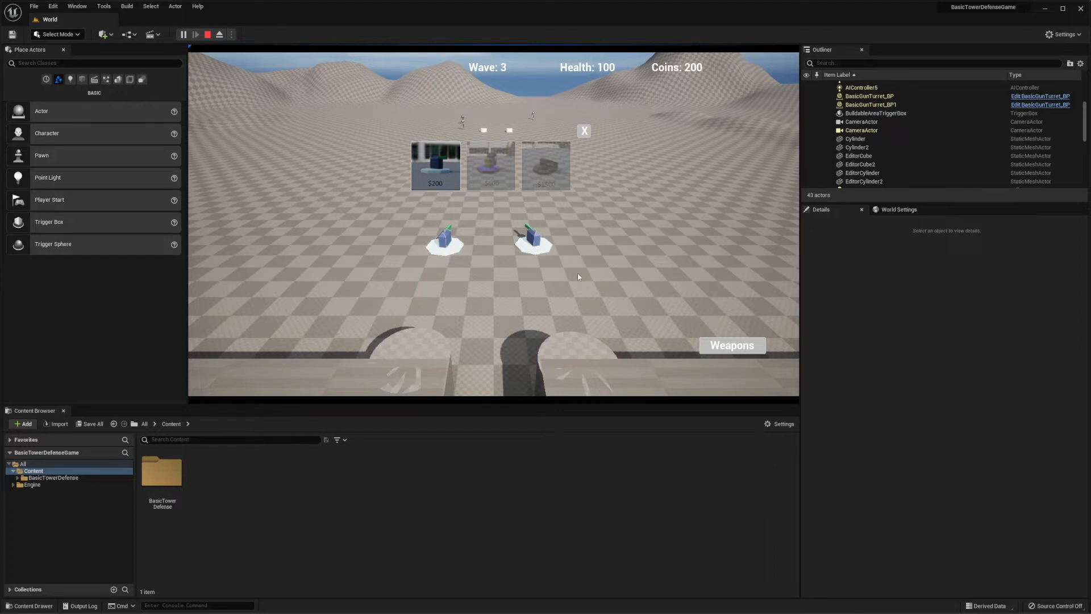
{"action": "mouse_move", "coordinate": [697, 231]}
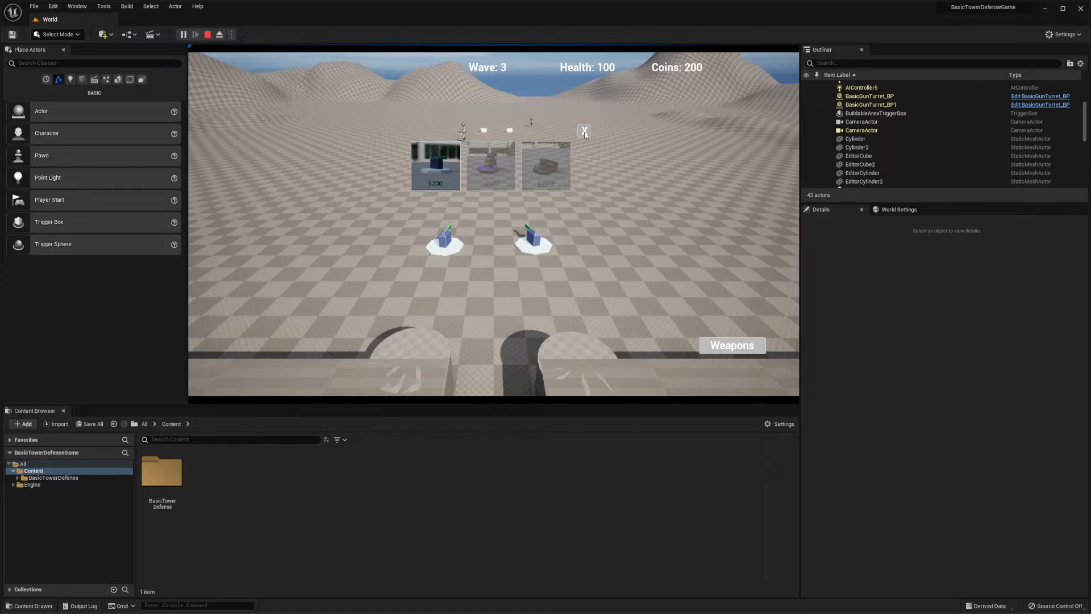
Step: Close the Weapons shop and let waves 3 and 4 play out with the two turrets
{"action": "left_click", "coordinate": [584, 129]}
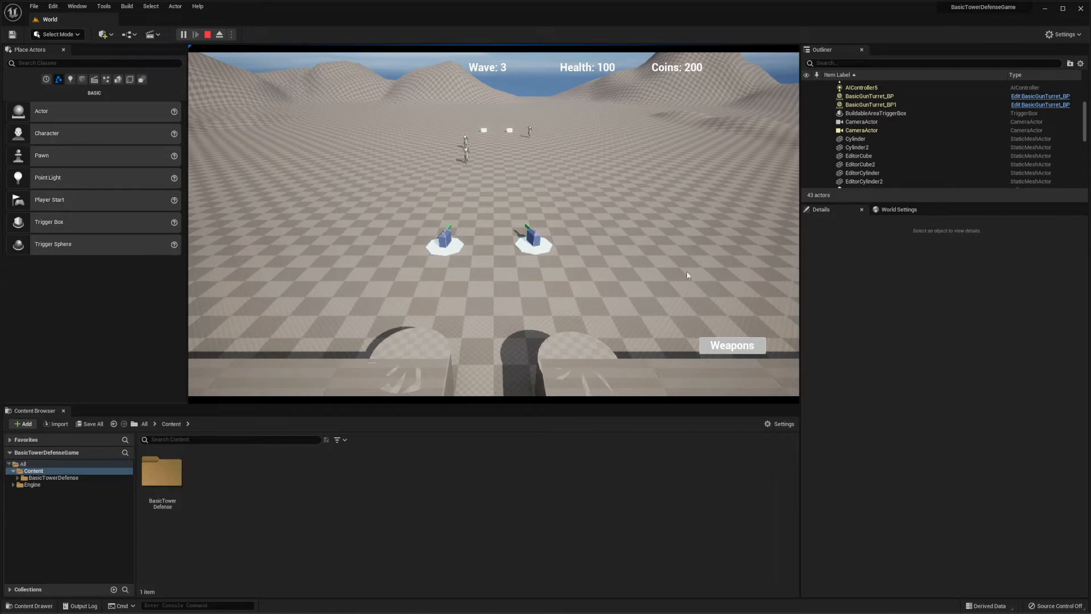
{"action": "left_click", "coordinate": [732, 345]}
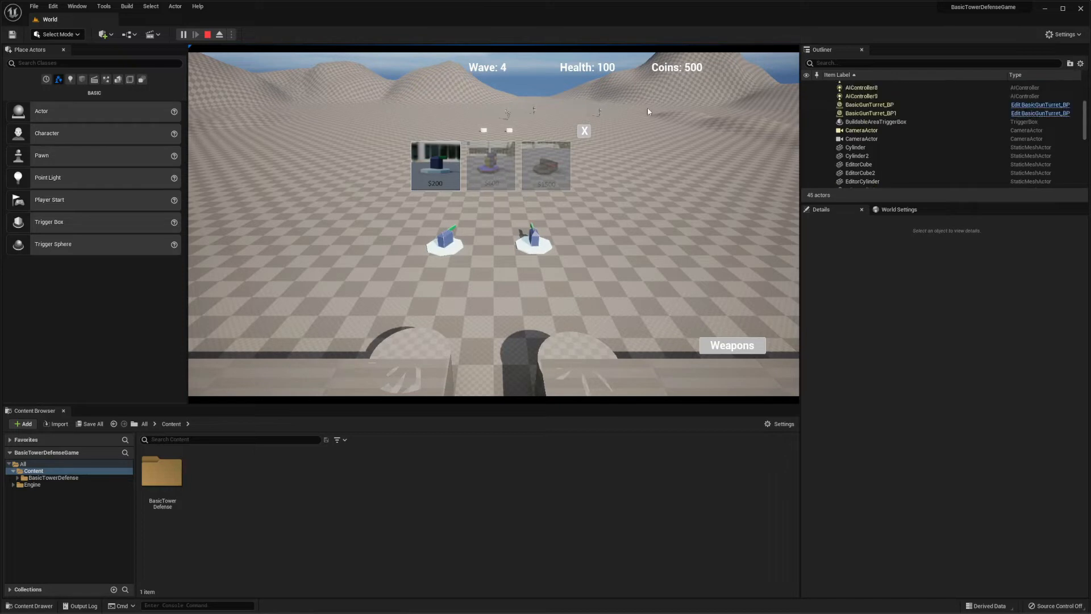
{"action": "mouse_move", "coordinate": [501, 188]}
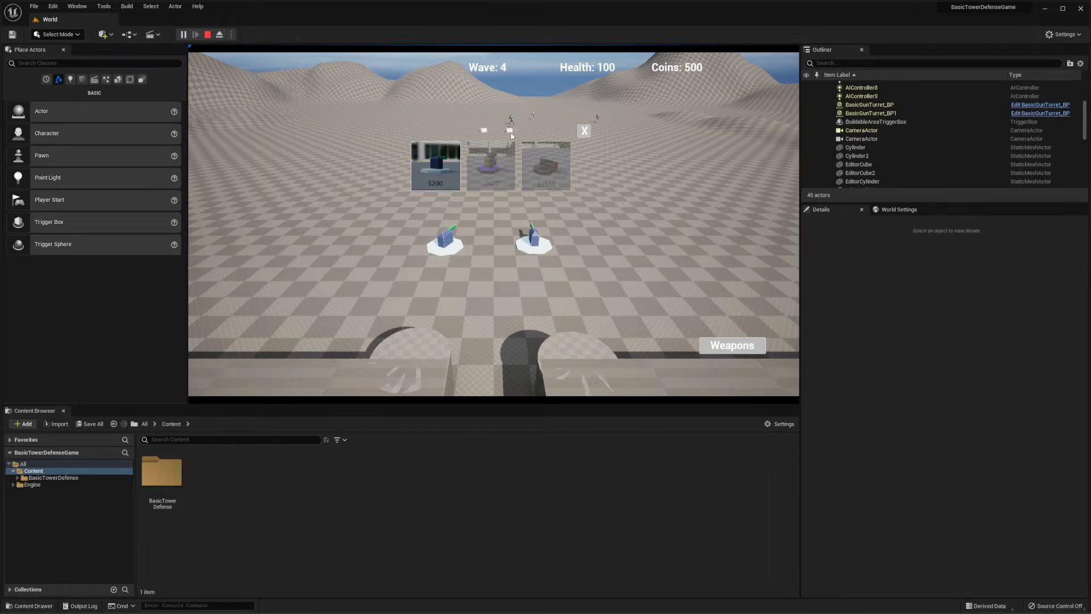
{"action": "left_click", "coordinate": [584, 131]}
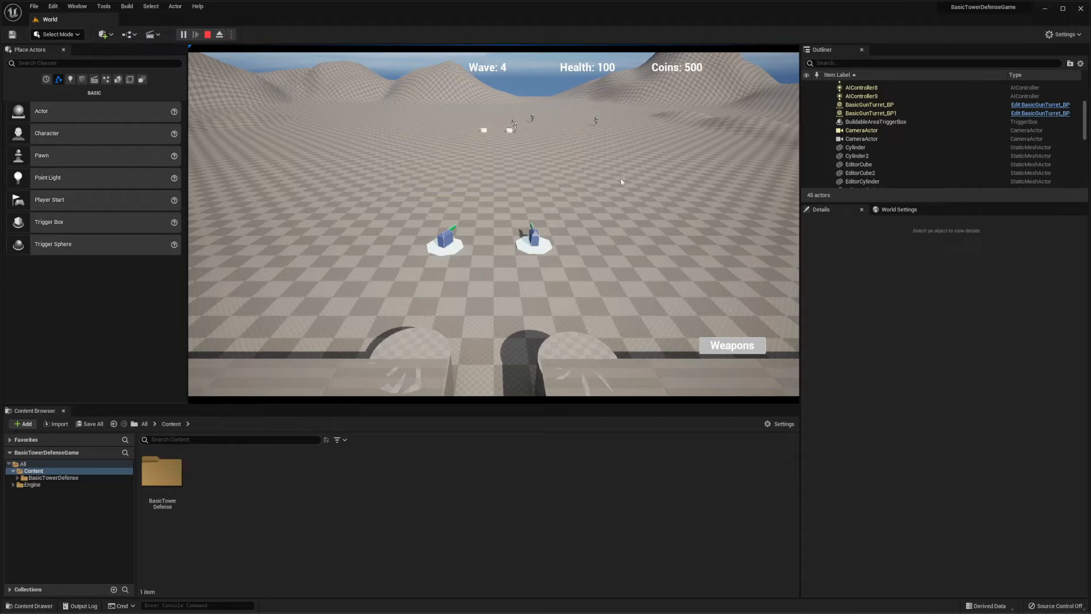
{"action": "mouse_move", "coordinate": [455, 205]}
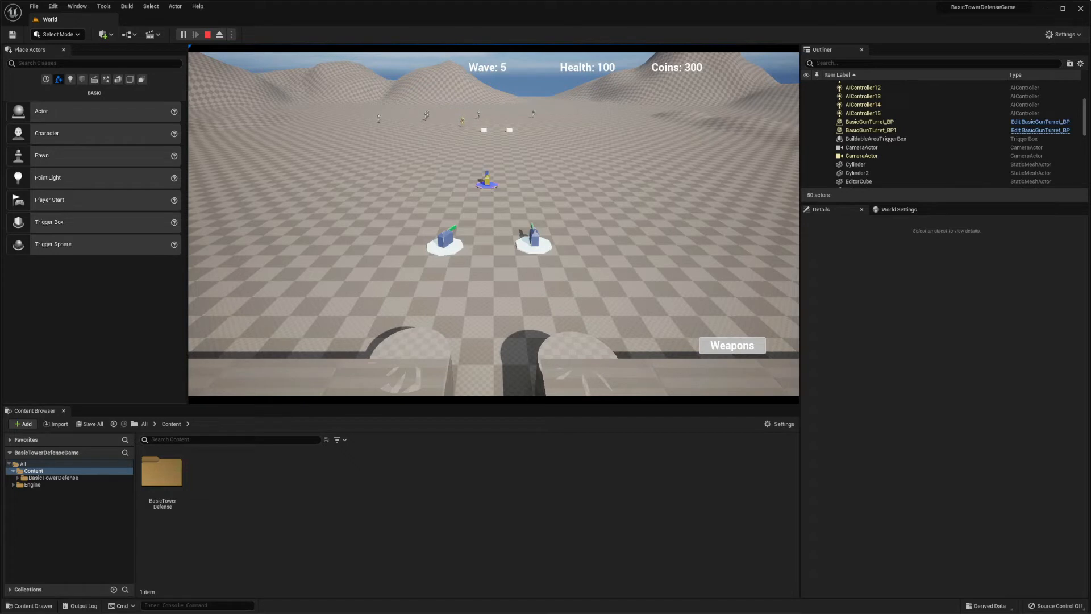
{"action": "mouse_move", "coordinate": [543, 193]}
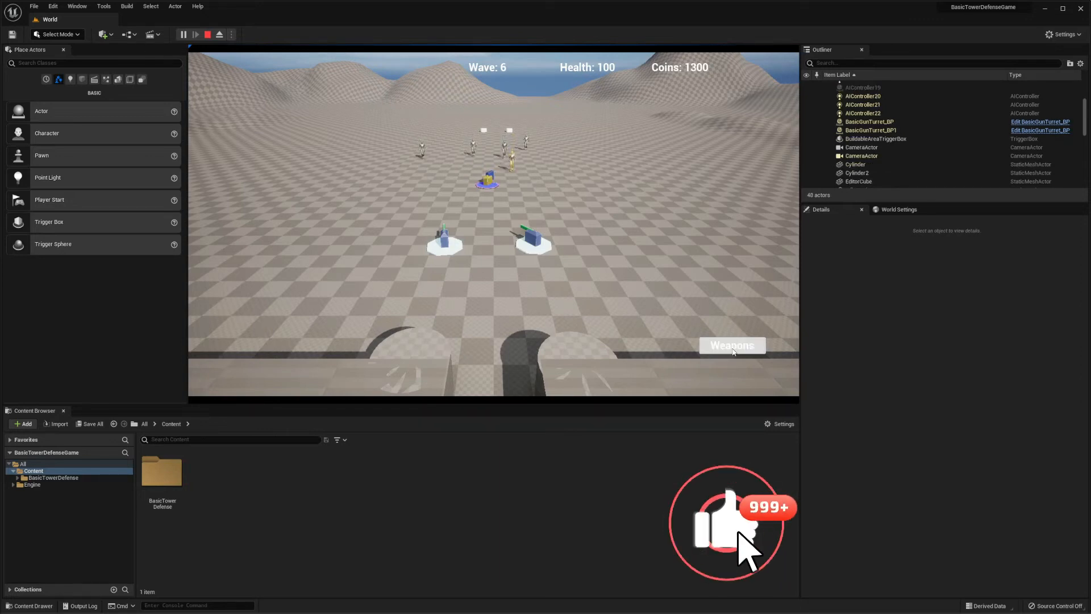
Step: Buy the $1500 heavy turret from the Weapons shop and place it on the field
{"action": "left_click", "coordinate": [732, 346]}
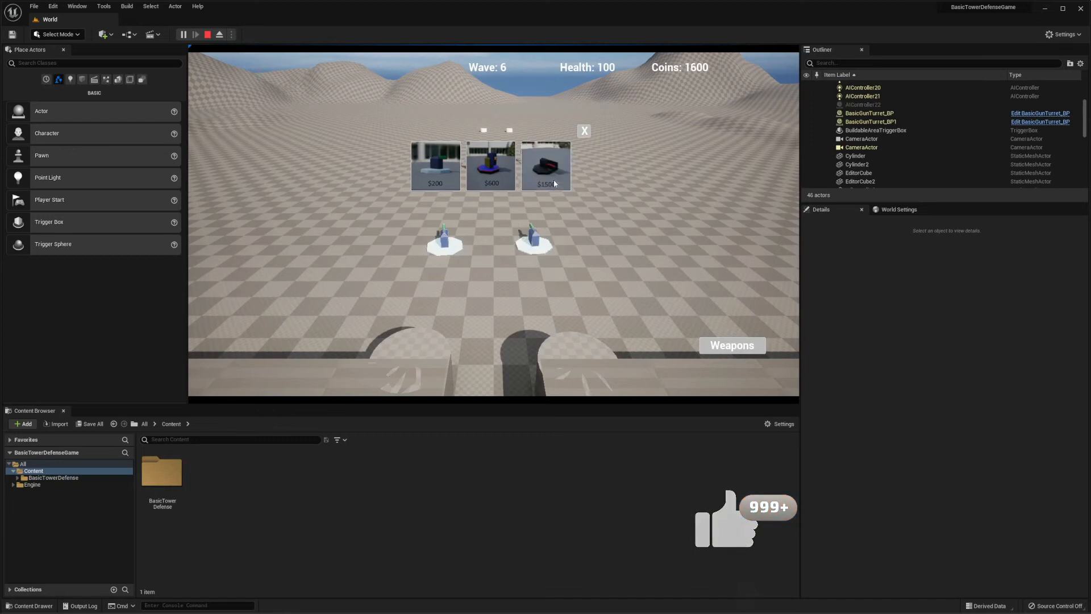
{"action": "left_click", "coordinate": [546, 165]}
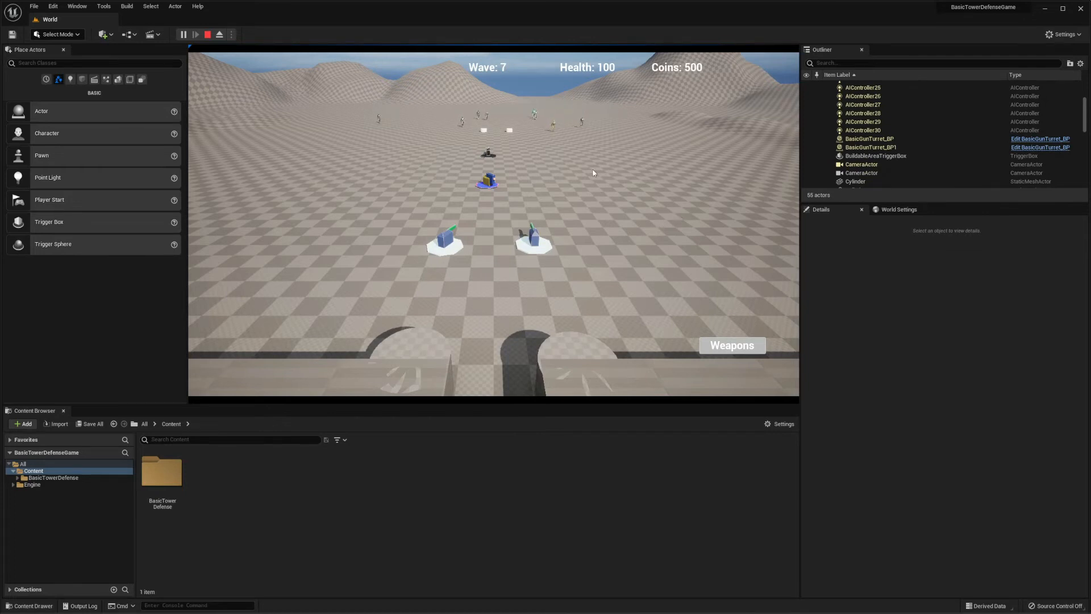
{"action": "mouse_move", "coordinate": [673, 213]}
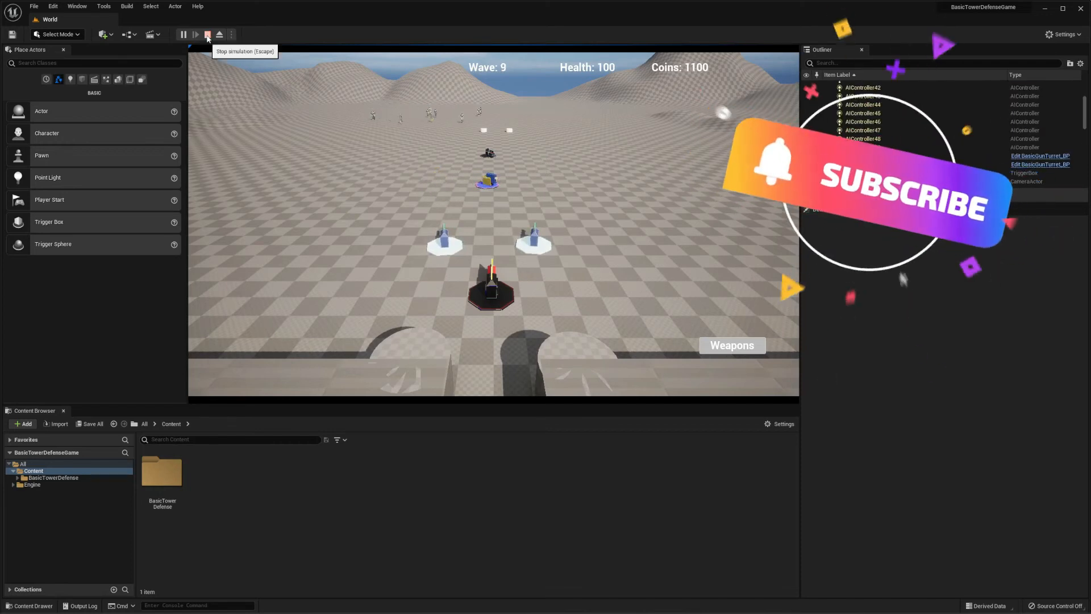
Step: Stop the play session and browse into the BasicTowerDefense folder
{"action": "left_click", "coordinate": [205, 34]}
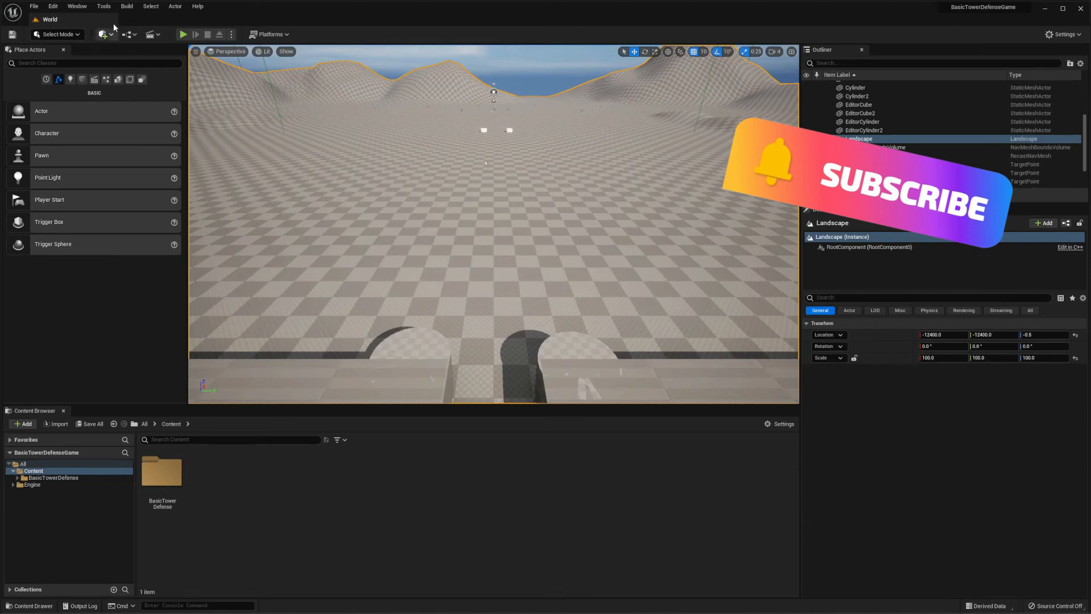
{"action": "mouse_move", "coordinate": [171, 475]}
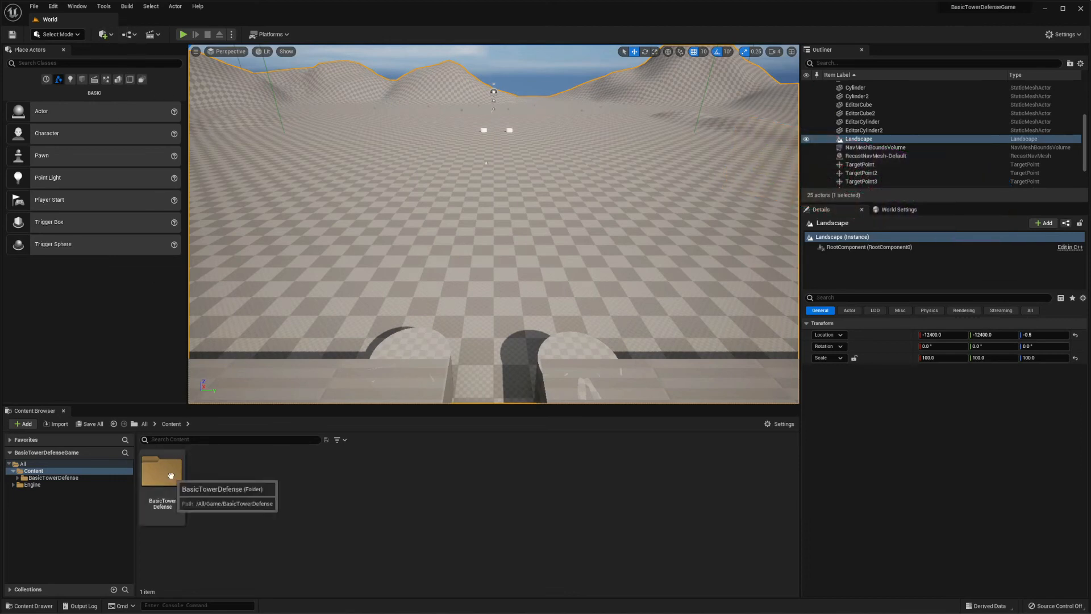
{"action": "double_click", "coordinate": [161, 470]}
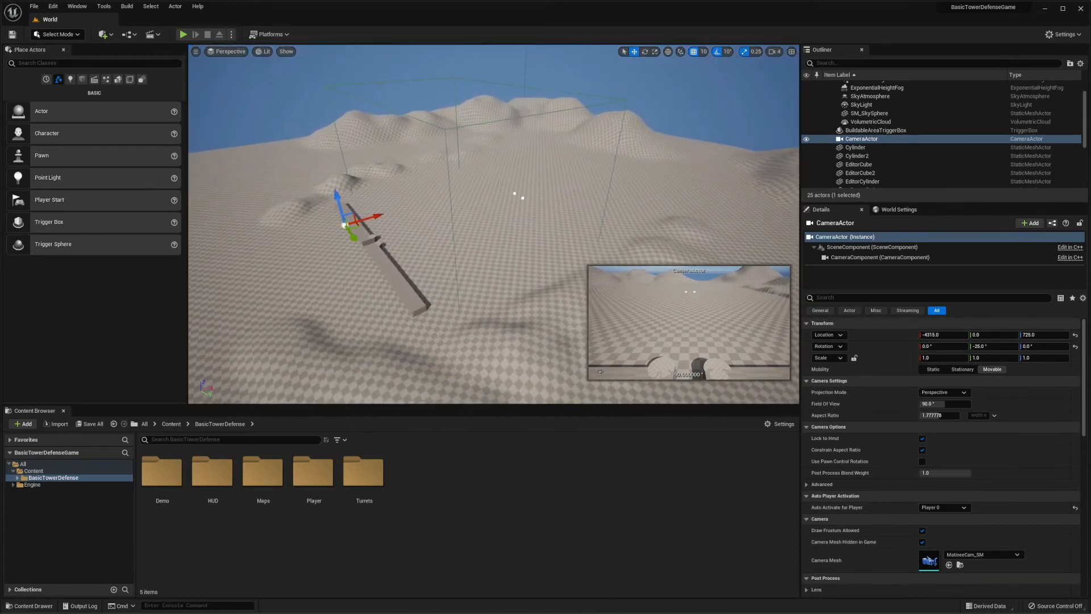
Step: Select BuildableAreaTriggerBox, NavMeshBoundsVolume and Landscape in the Outliner to view their details
{"action": "left_click", "coordinate": [875, 129]}
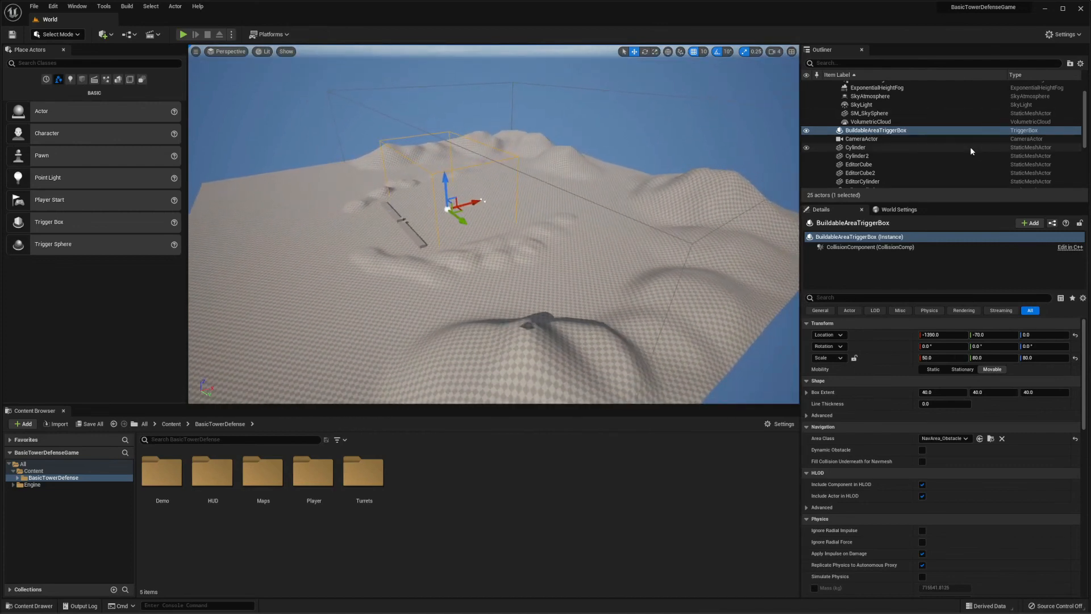
{"action": "left_click", "coordinate": [875, 125]}
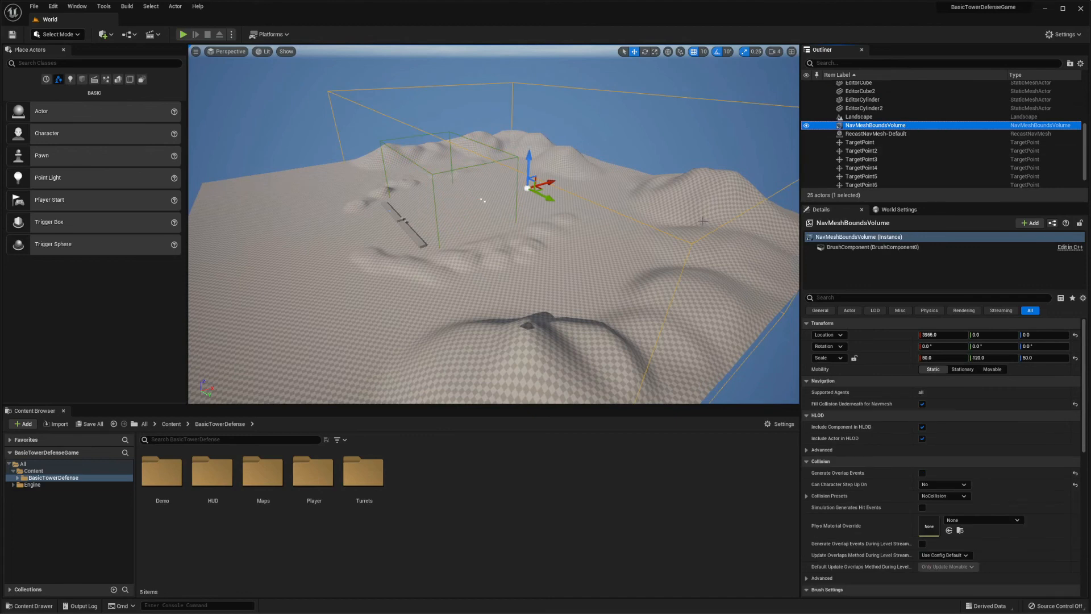
{"action": "left_click", "coordinate": [858, 116]}
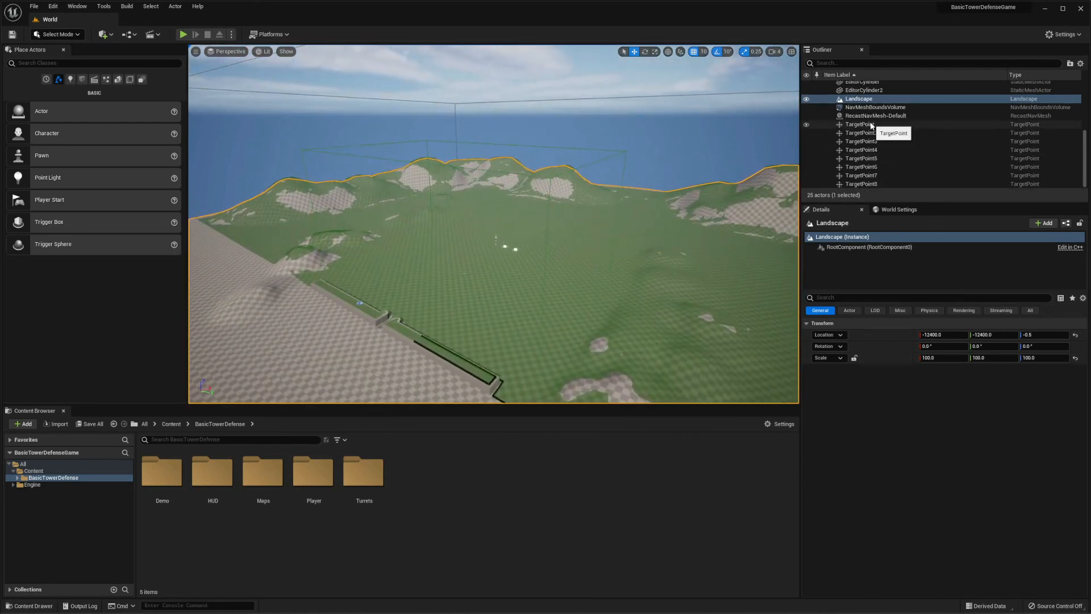
Step: Select TargetPoint5 and TargetPoint8 in the Outliner to view their transforms
{"action": "left_click", "coordinate": [862, 158]}
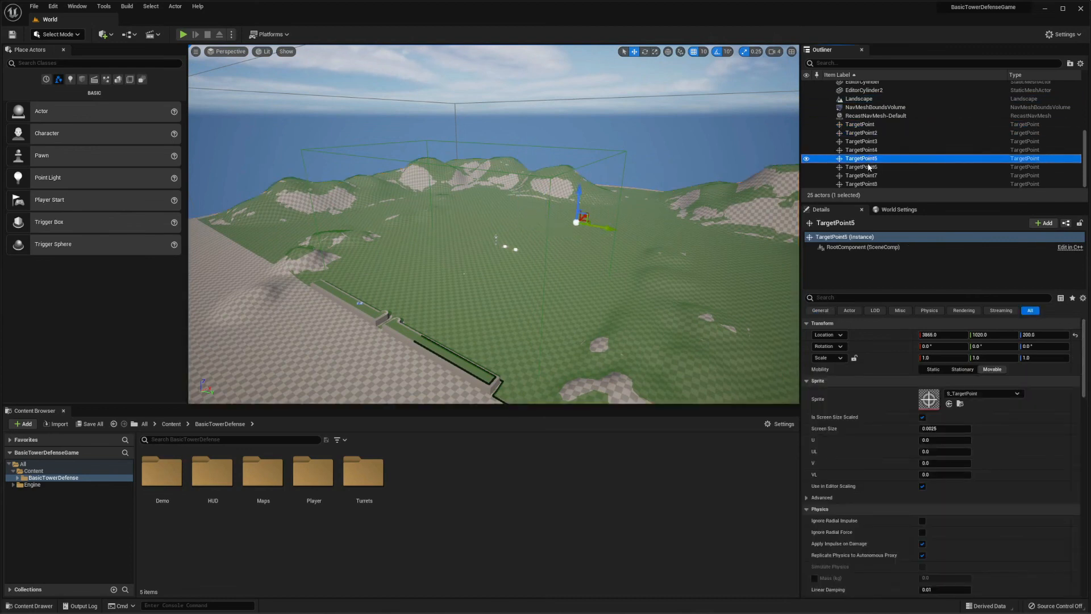
{"action": "left_click", "coordinate": [861, 184]}
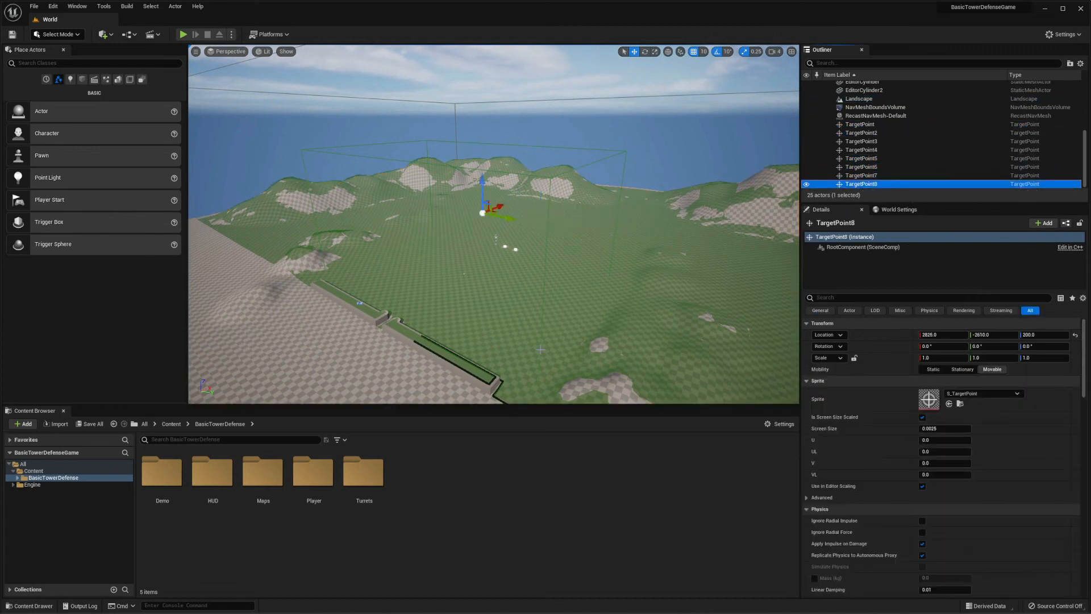